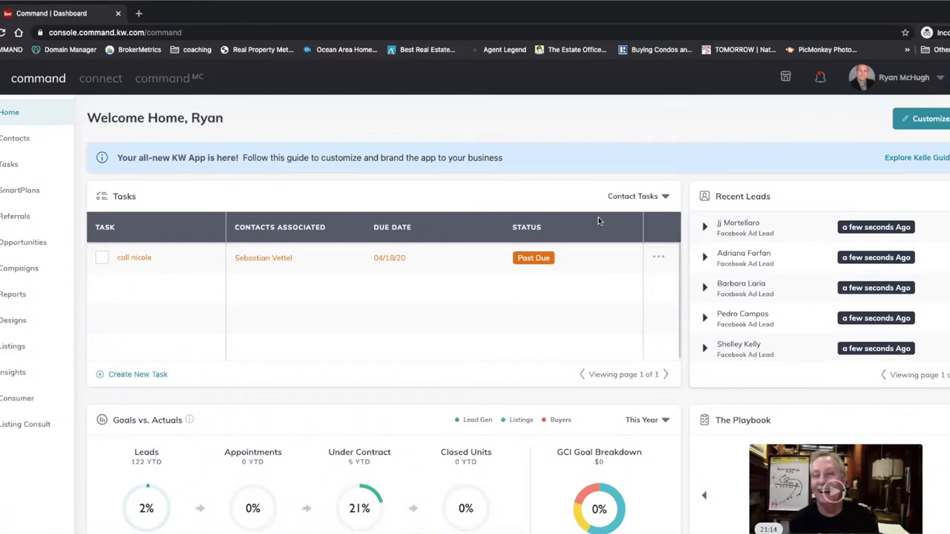
{"action": "mouse_move", "coordinate": [261, 268]}
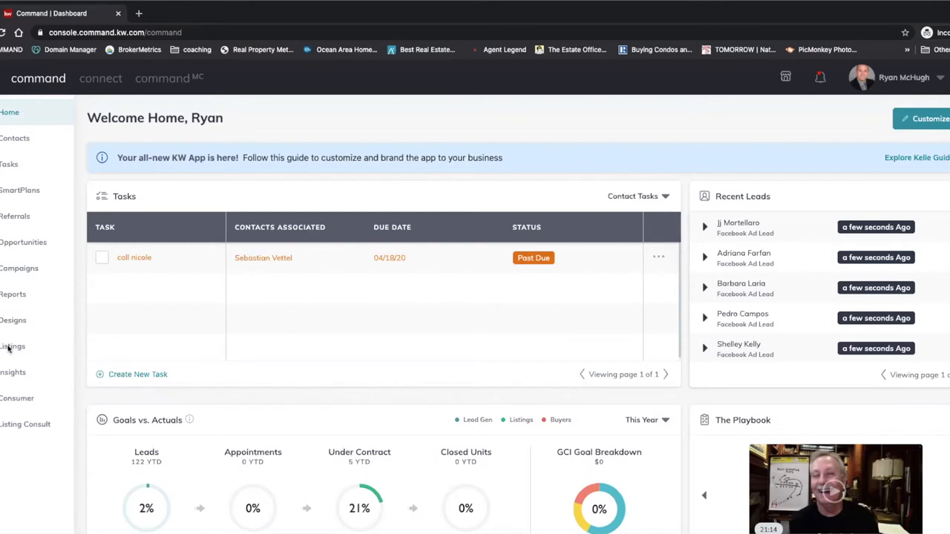
Step: Go to the Designs area from the Command dashboard sidebar
{"action": "left_click", "coordinate": [13, 320]}
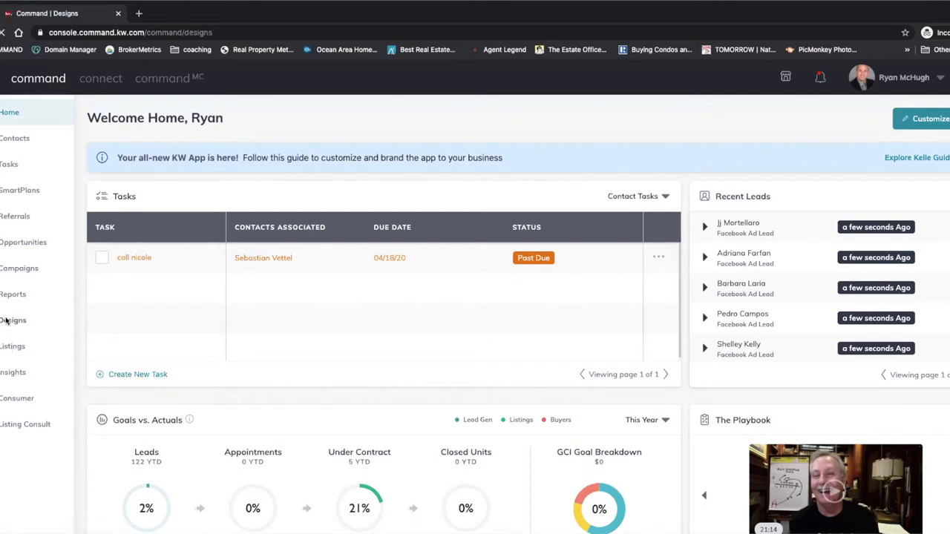
Step: Start a new design and continue with the Social media design type
{"action": "left_click", "coordinate": [13, 320]}
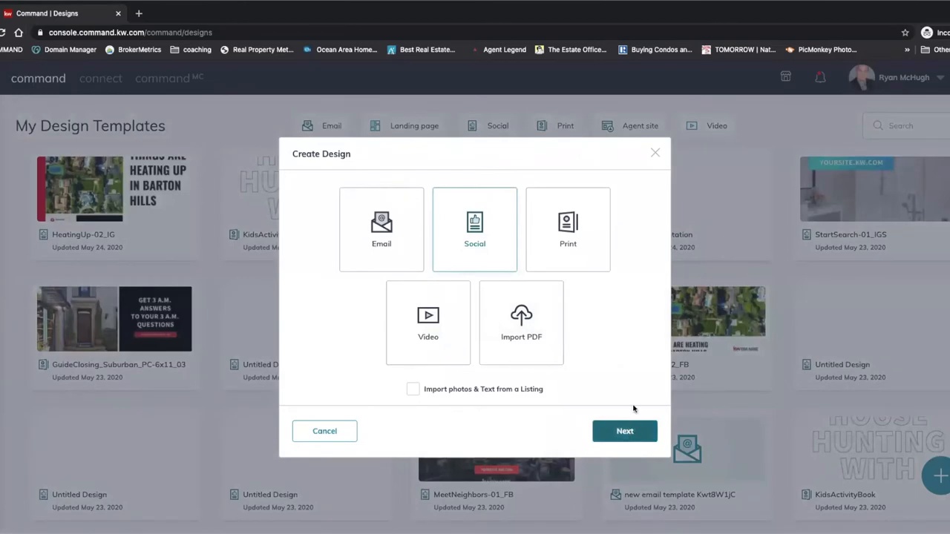
{"action": "left_click", "coordinate": [324, 431]}
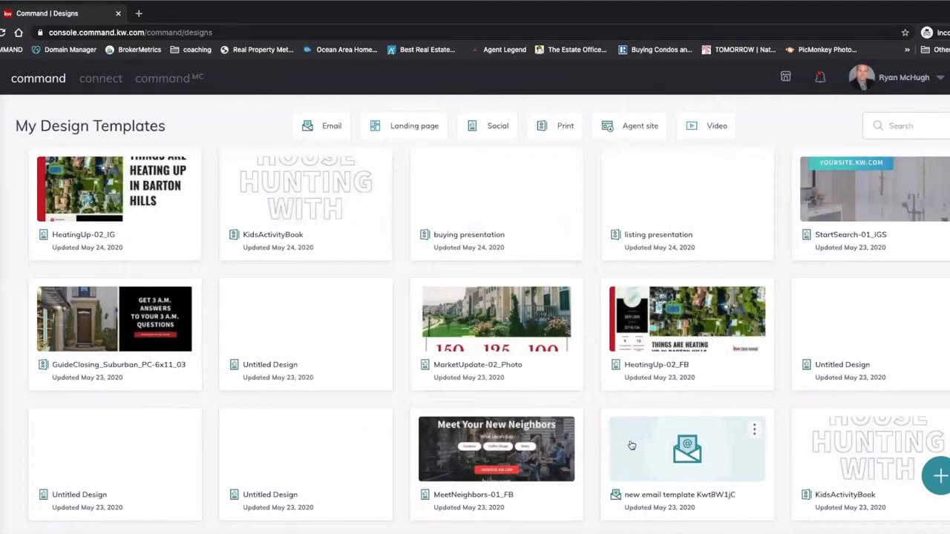
{"action": "mouse_move", "coordinate": [599, 359]}
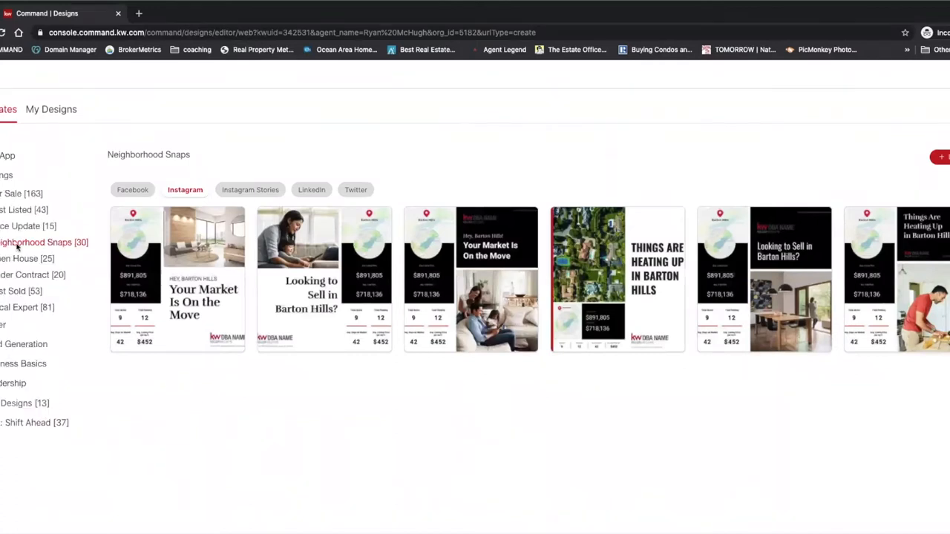
Step: Use the Instagram HeatingUp-02_IG template from Neighborhood Snaps
{"action": "left_click", "coordinate": [133, 190]}
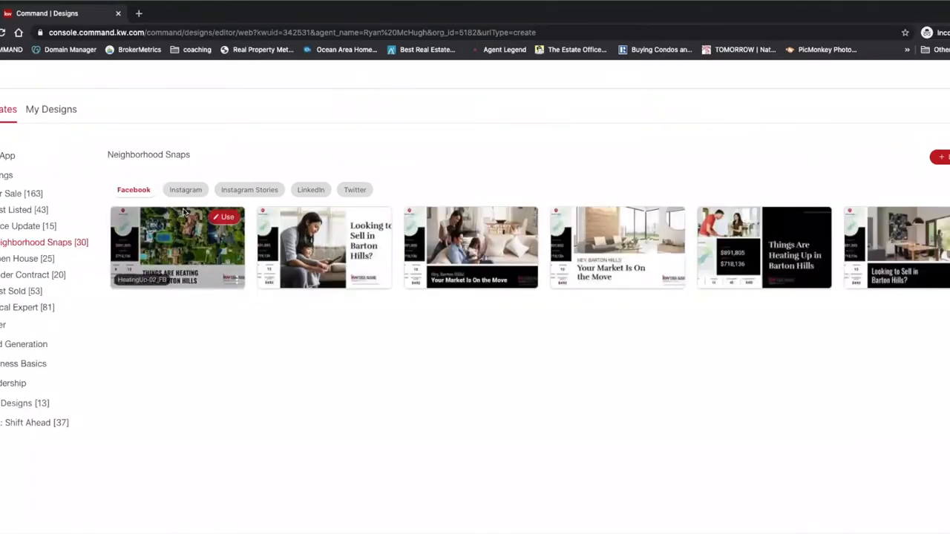
{"action": "left_click", "coordinate": [185, 190]}
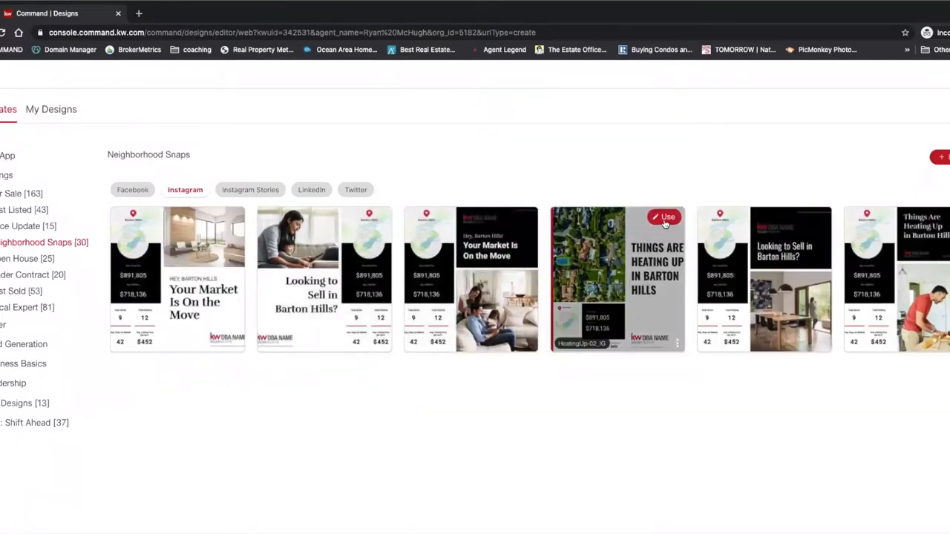
{"action": "left_click", "coordinate": [666, 216]}
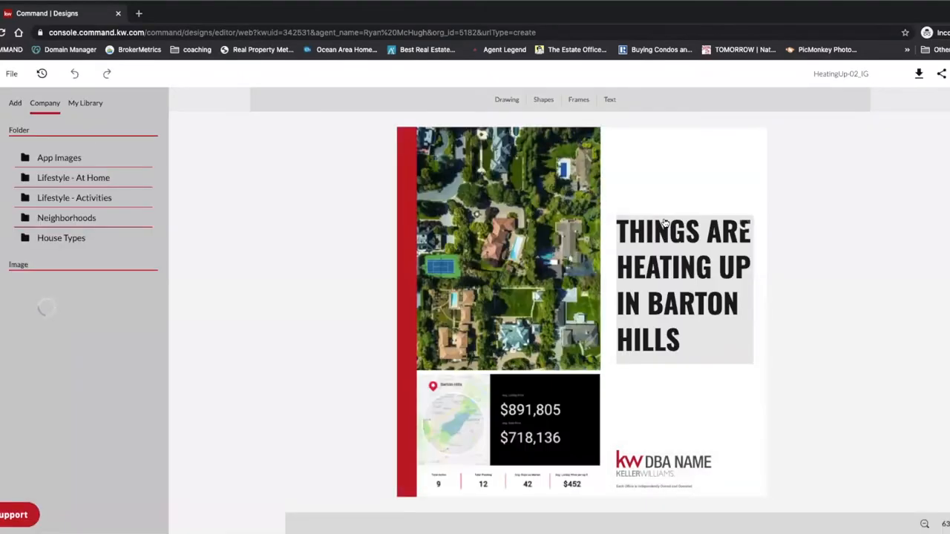
Step: Search snapshots for 'lake charleston' and expand the Lake Charleston, Florida result
{"action": "left_click", "coordinate": [683, 286]}
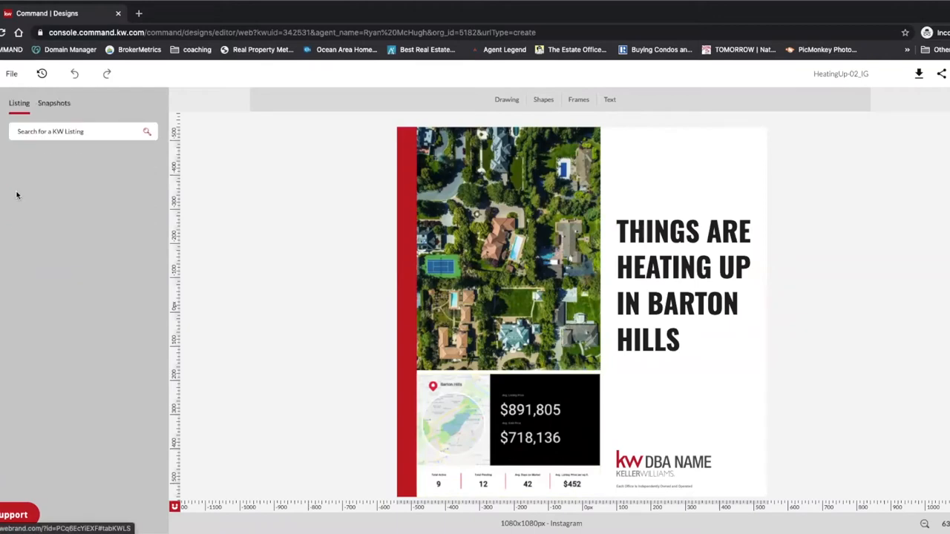
{"action": "left_click", "coordinate": [54, 102]}
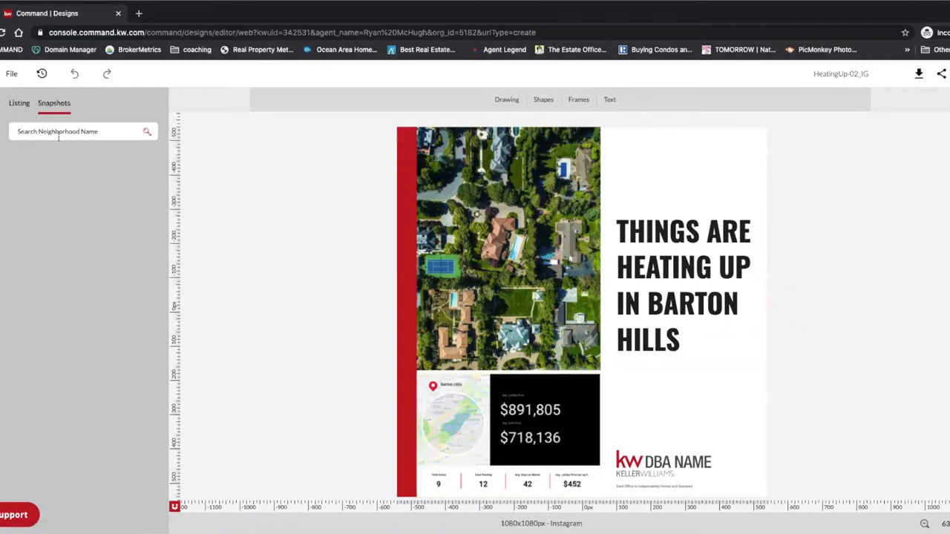
{"action": "type", "text": "lake charleston"}
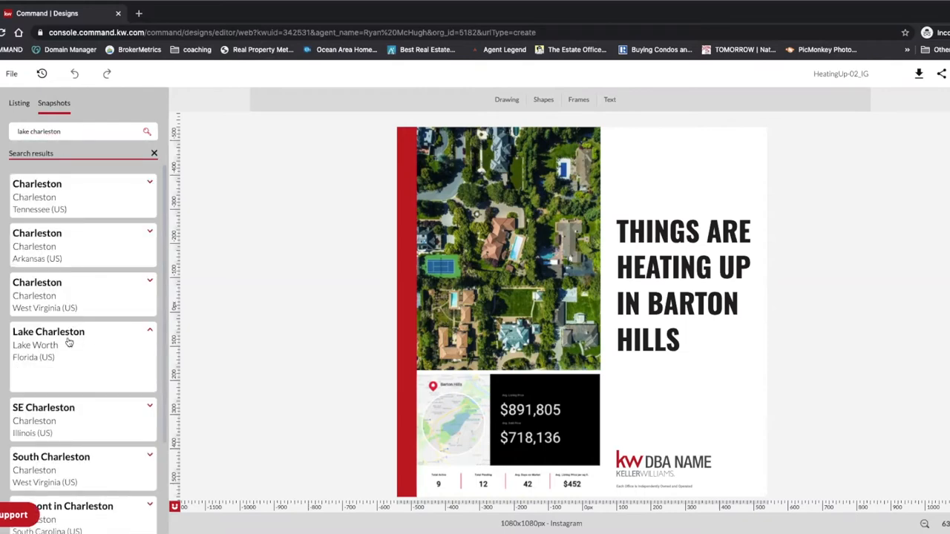
{"action": "left_click", "coordinate": [48, 332]}
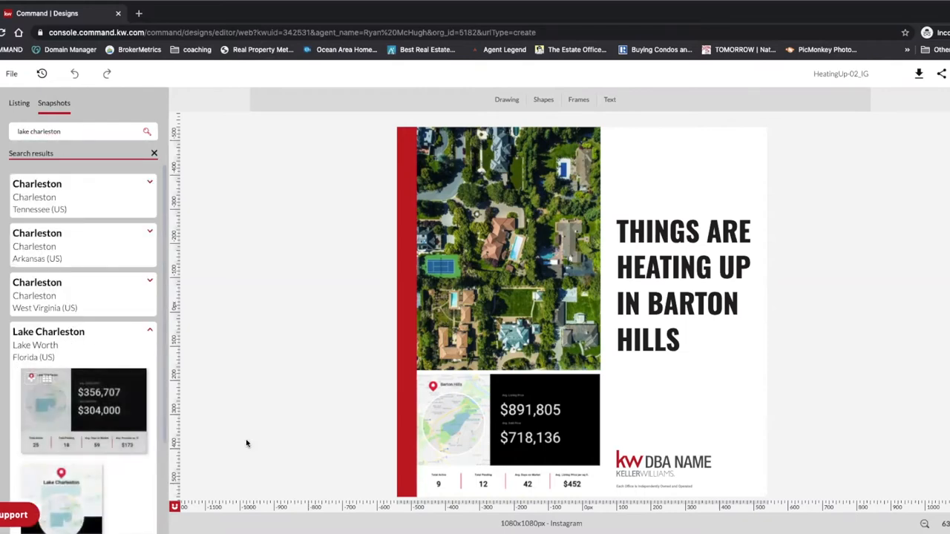
{"action": "mouse_move", "coordinate": [478, 418]}
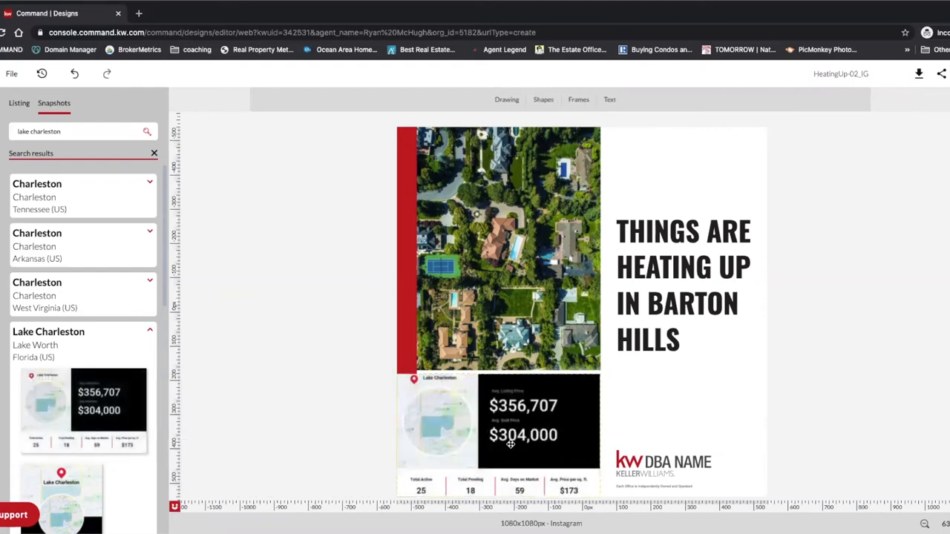
{"action": "mouse_move", "coordinate": [517, 446]}
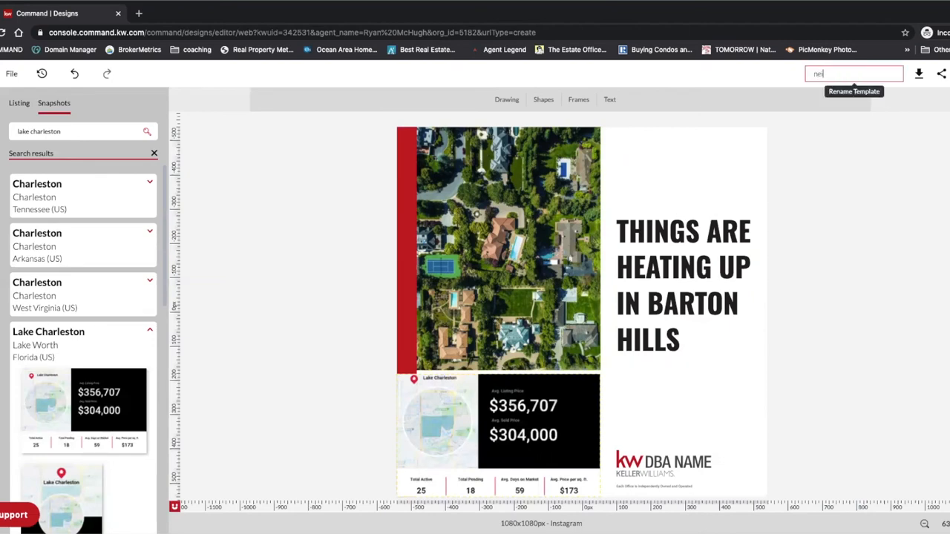
Step: Type 'neighborhood snap ig post' as the design's new name
{"action": "type", "text": "neighborhood snap ig post"}
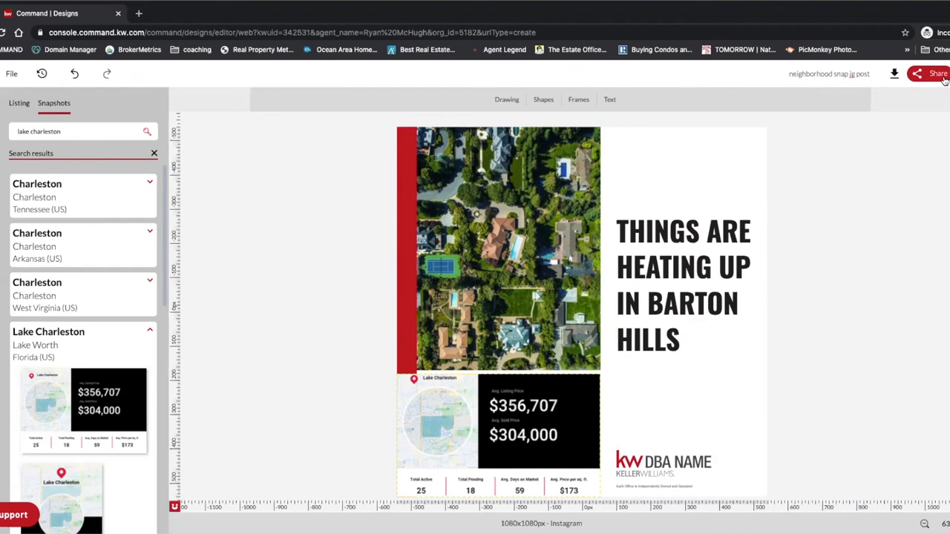
{"action": "mouse_move", "coordinate": [909, 73]}
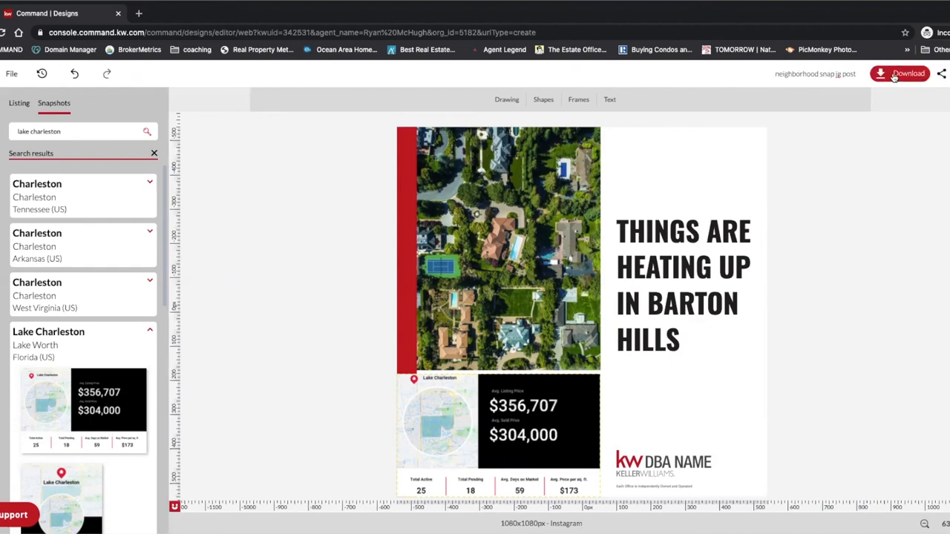
Step: Open the Download panel showing JPEG, PNG and PDF export options
{"action": "left_click", "coordinate": [899, 74]}
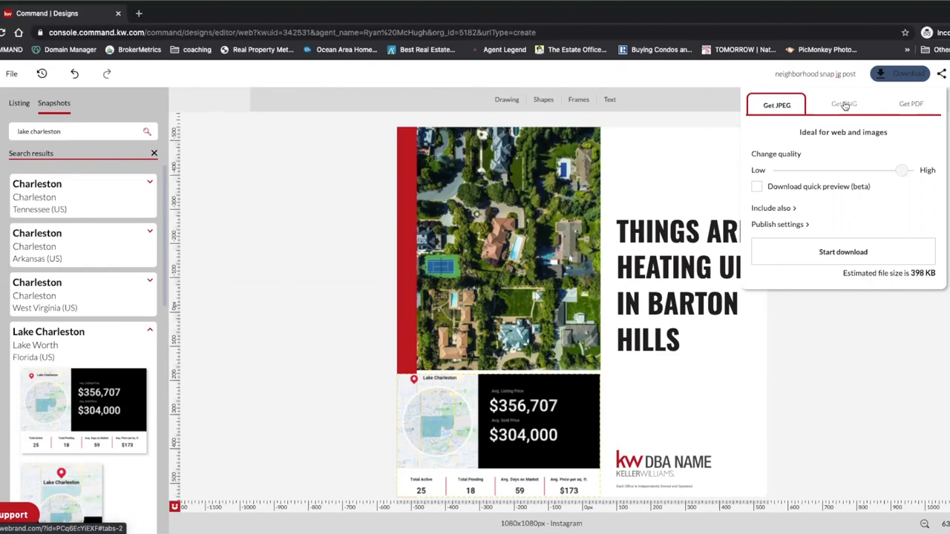
{"action": "mouse_move", "coordinate": [514, 12]}
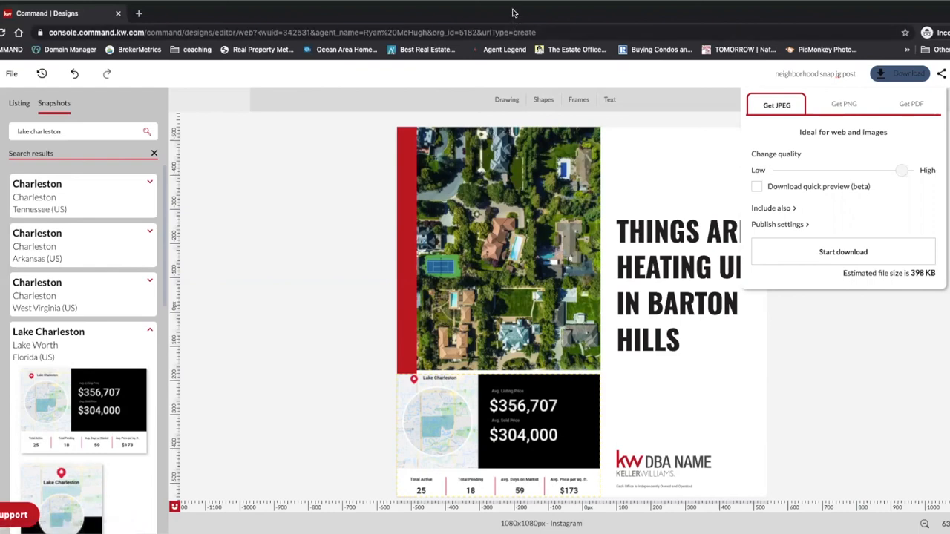